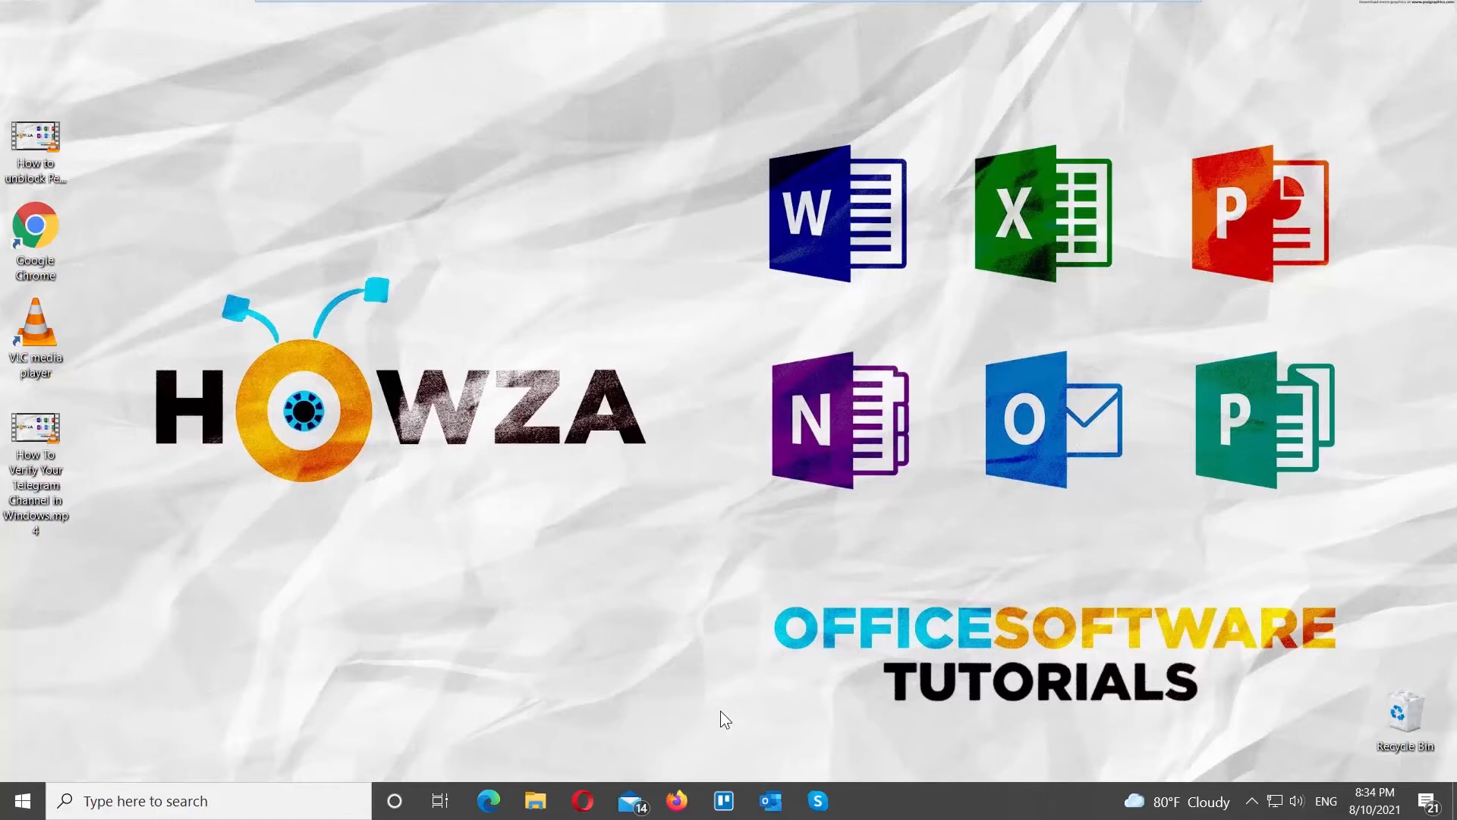
mouse_move(92, 427)
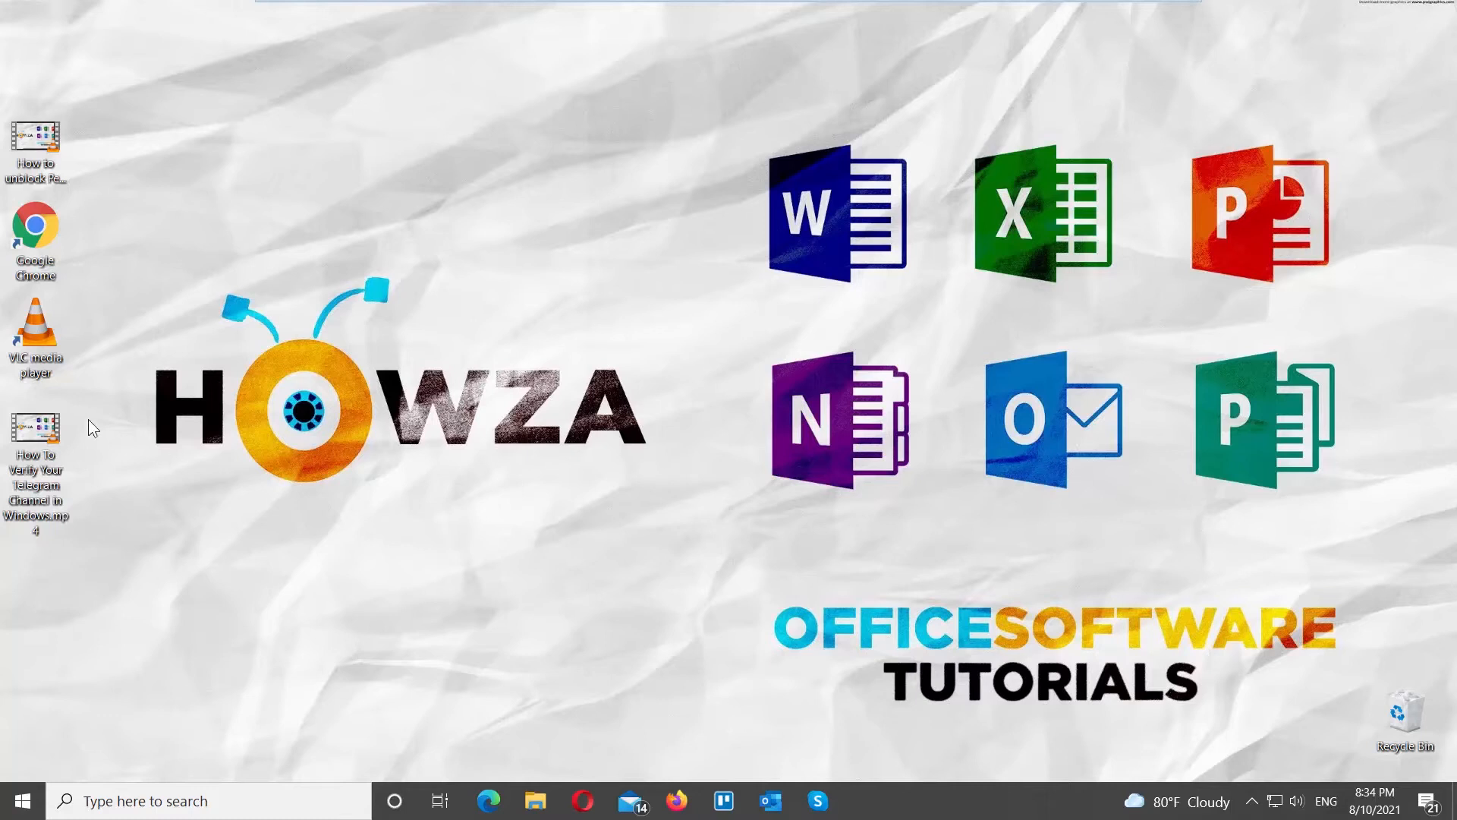
Open the How To Verify Your Telegram Channel video in VLC and show the Tools menu.
double_click(35, 437)
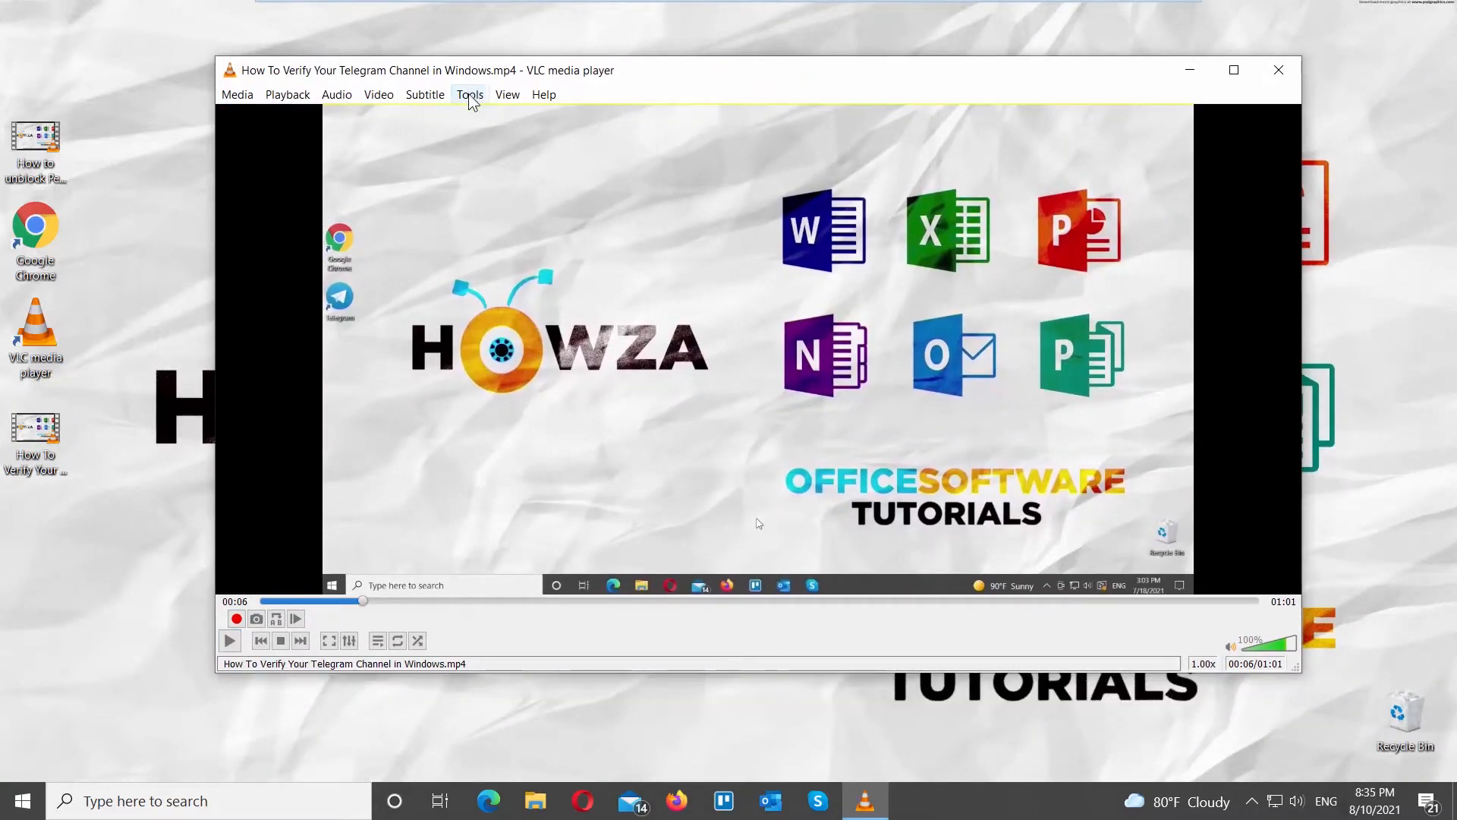
click(469, 94)
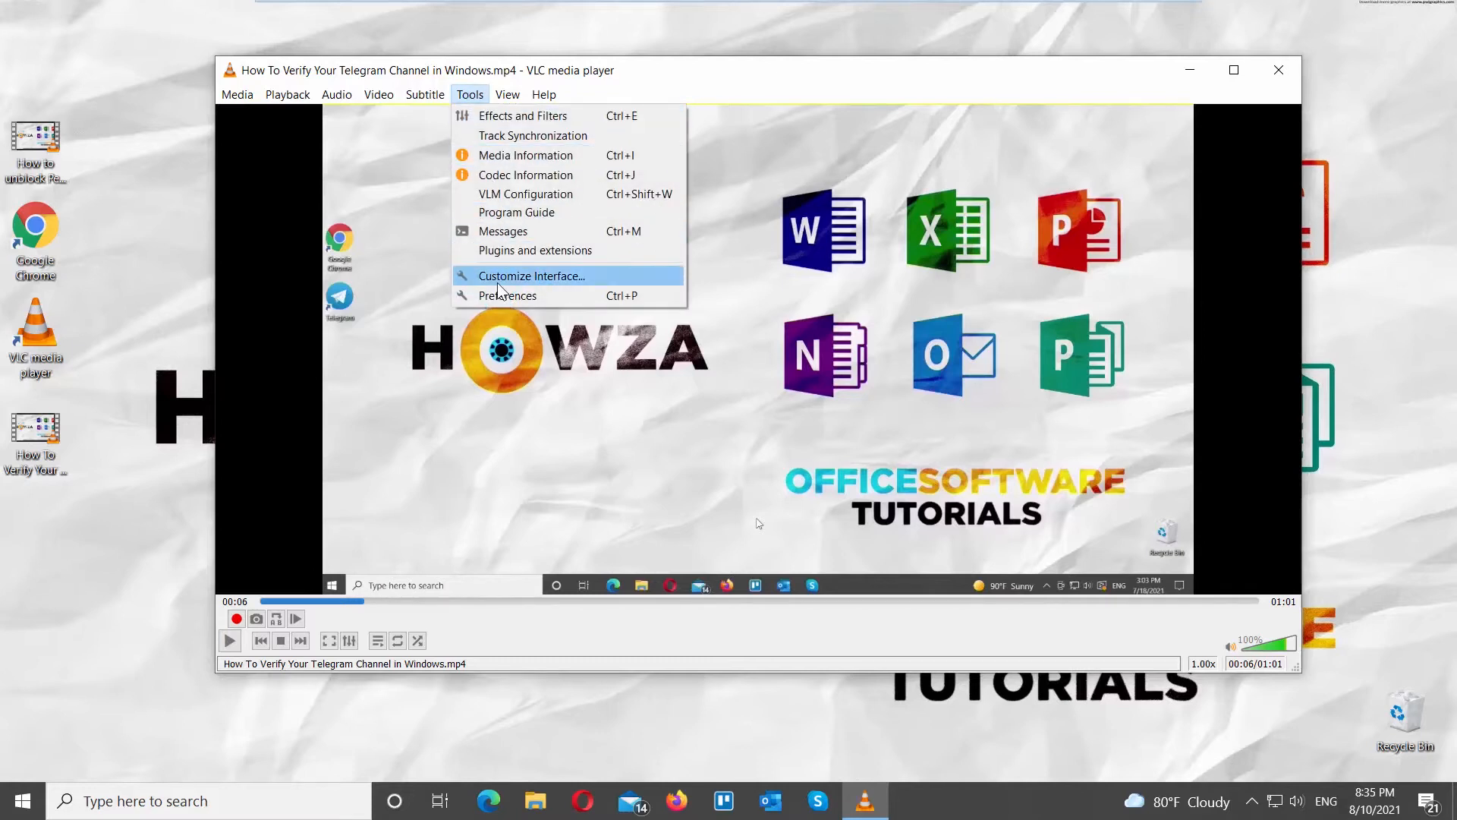
mouse_move(508, 295)
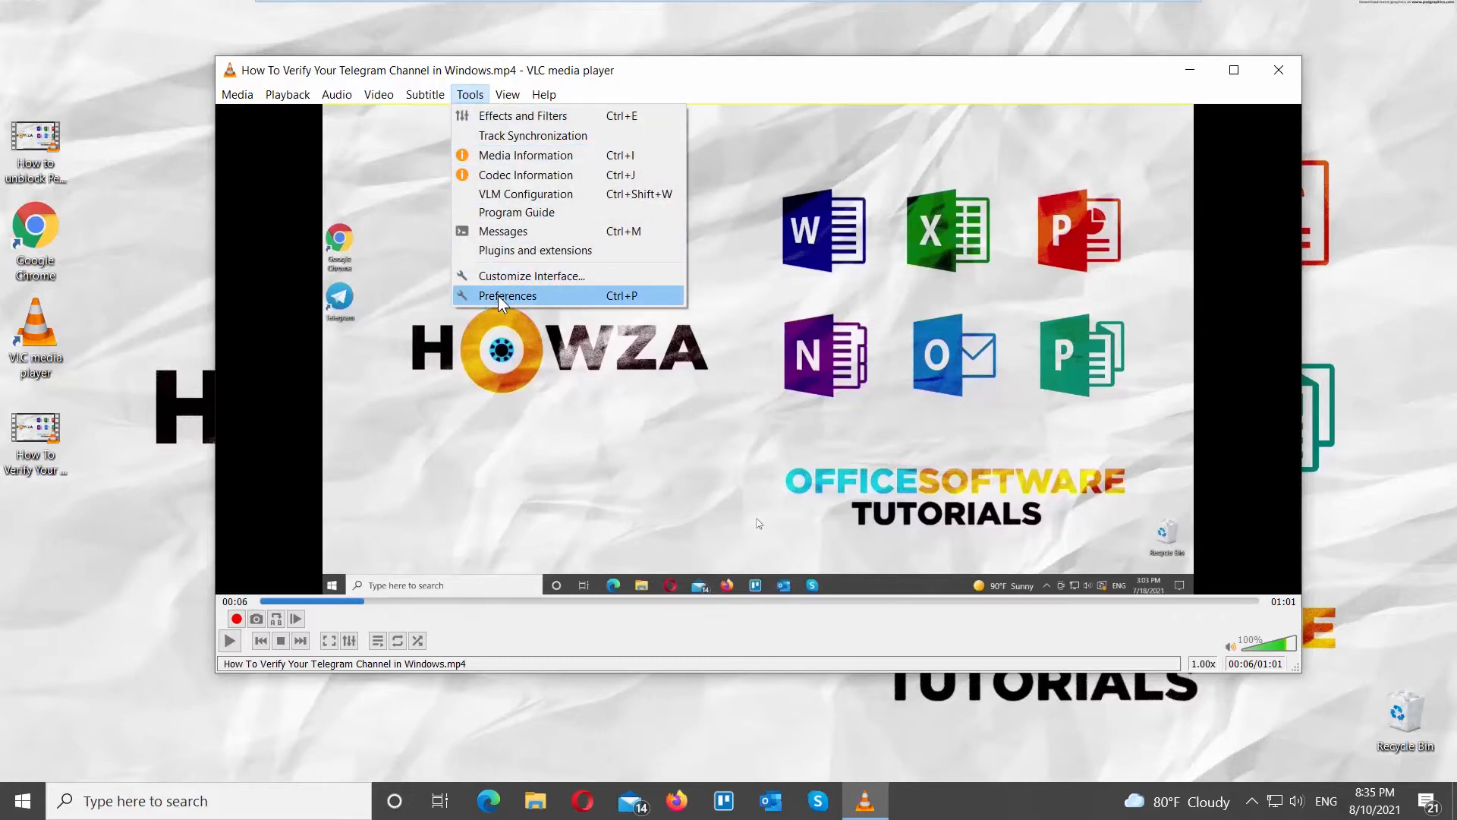
Open Preferences on the Subtitles / OSD settings with Position set to Bottom.
click(508, 294)
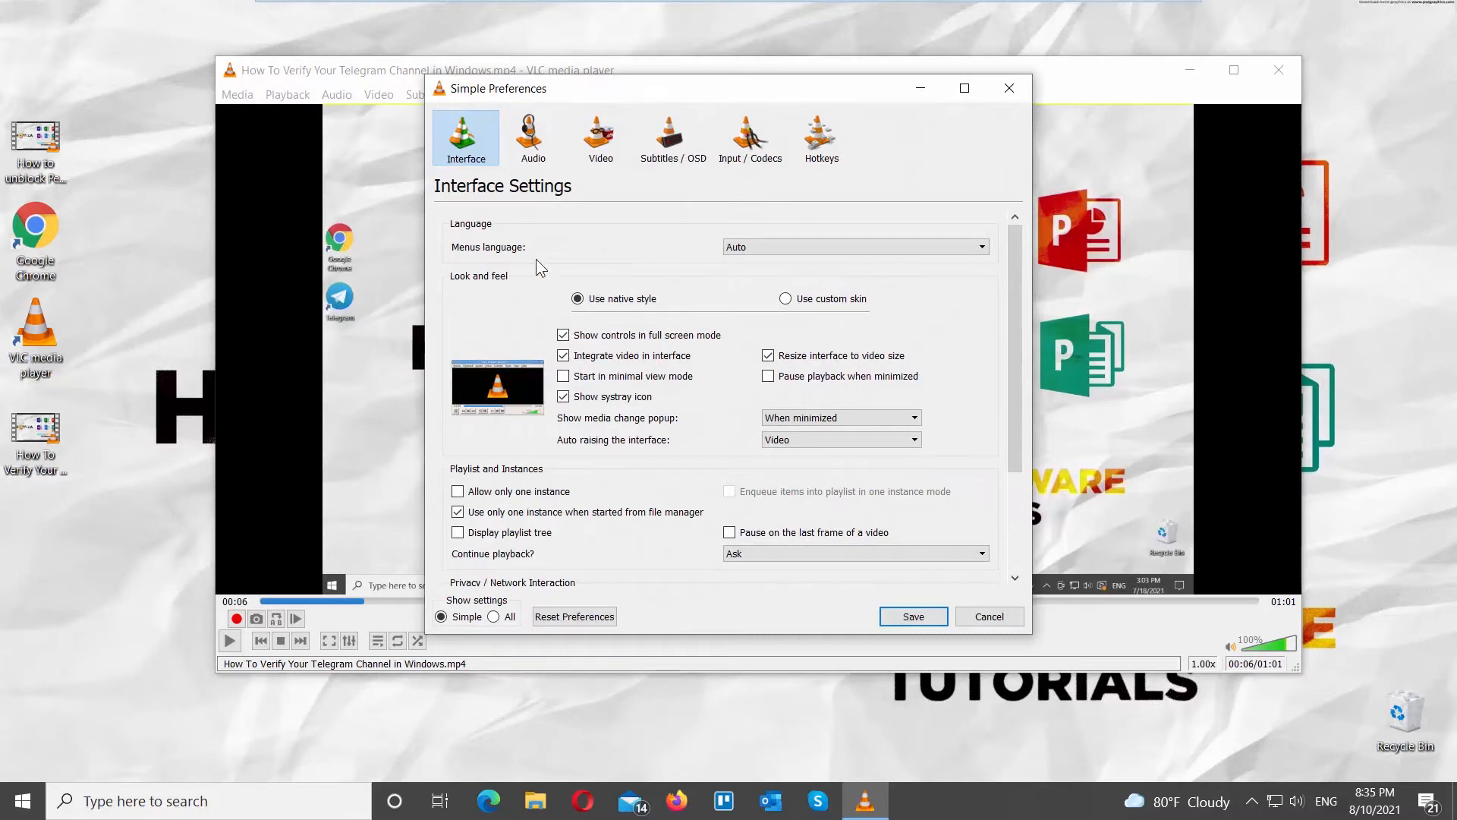
click(672, 137)
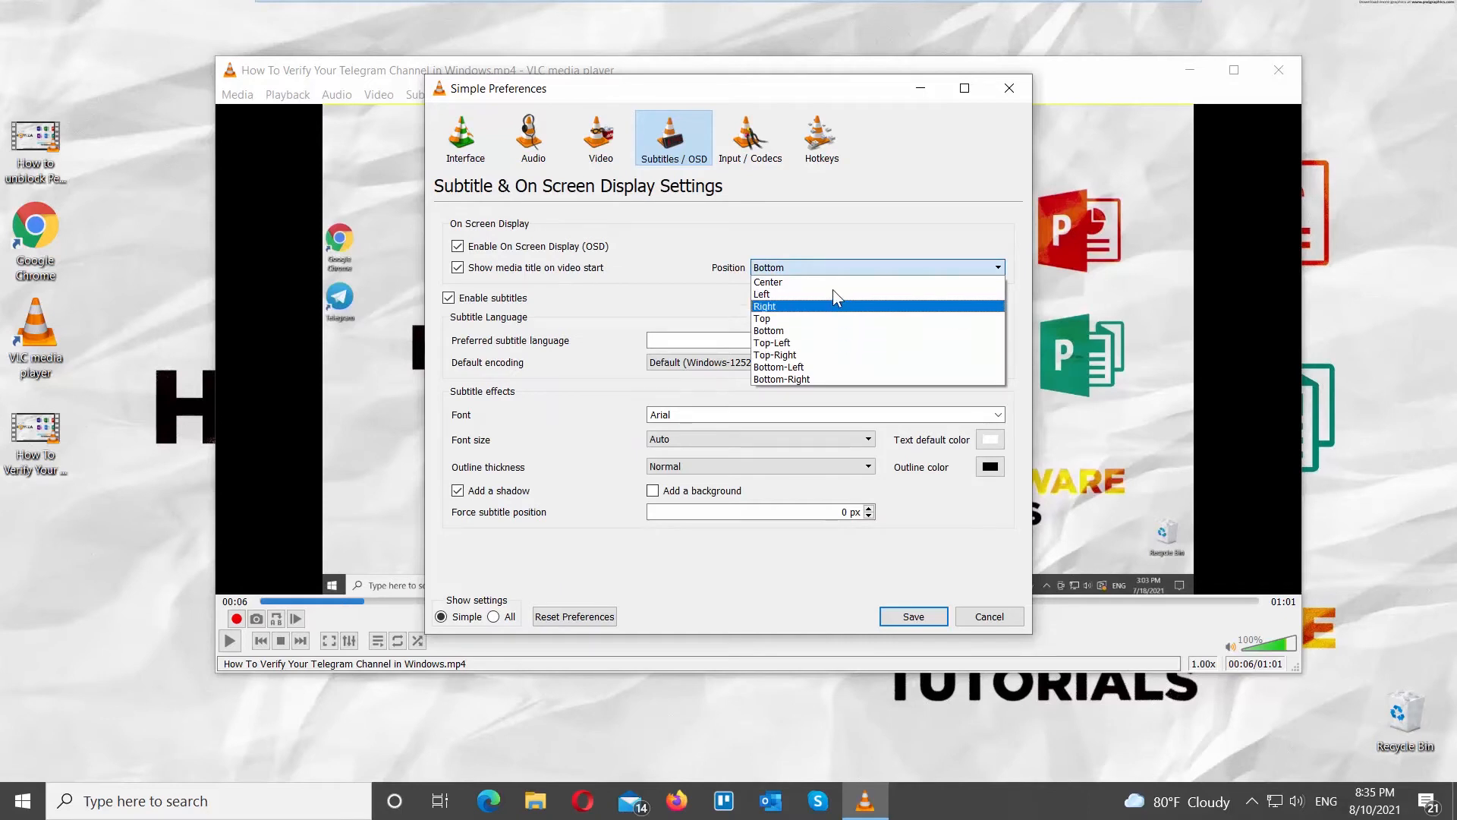
click(769, 330)
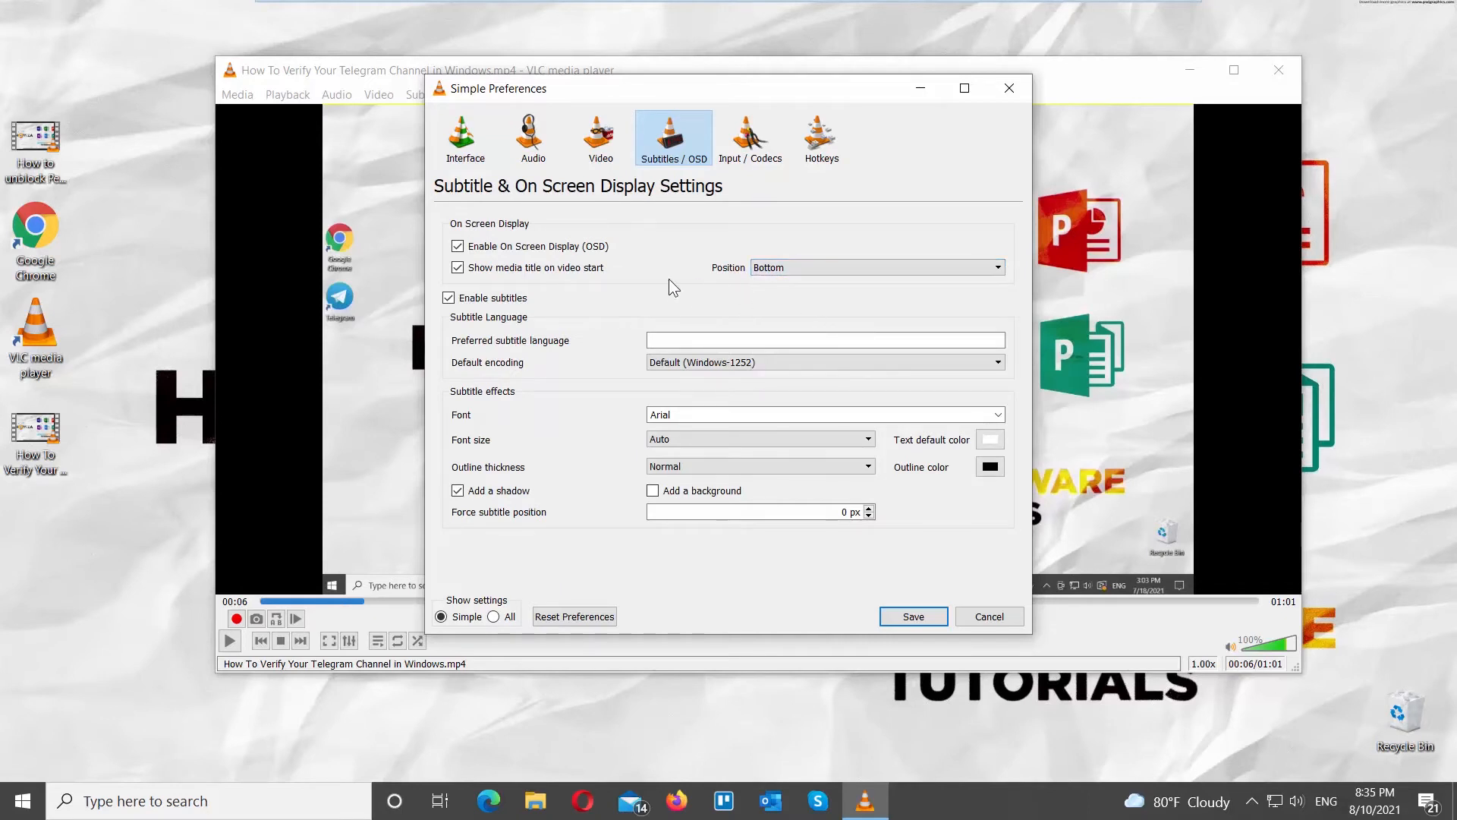
mouse_move(638, 380)
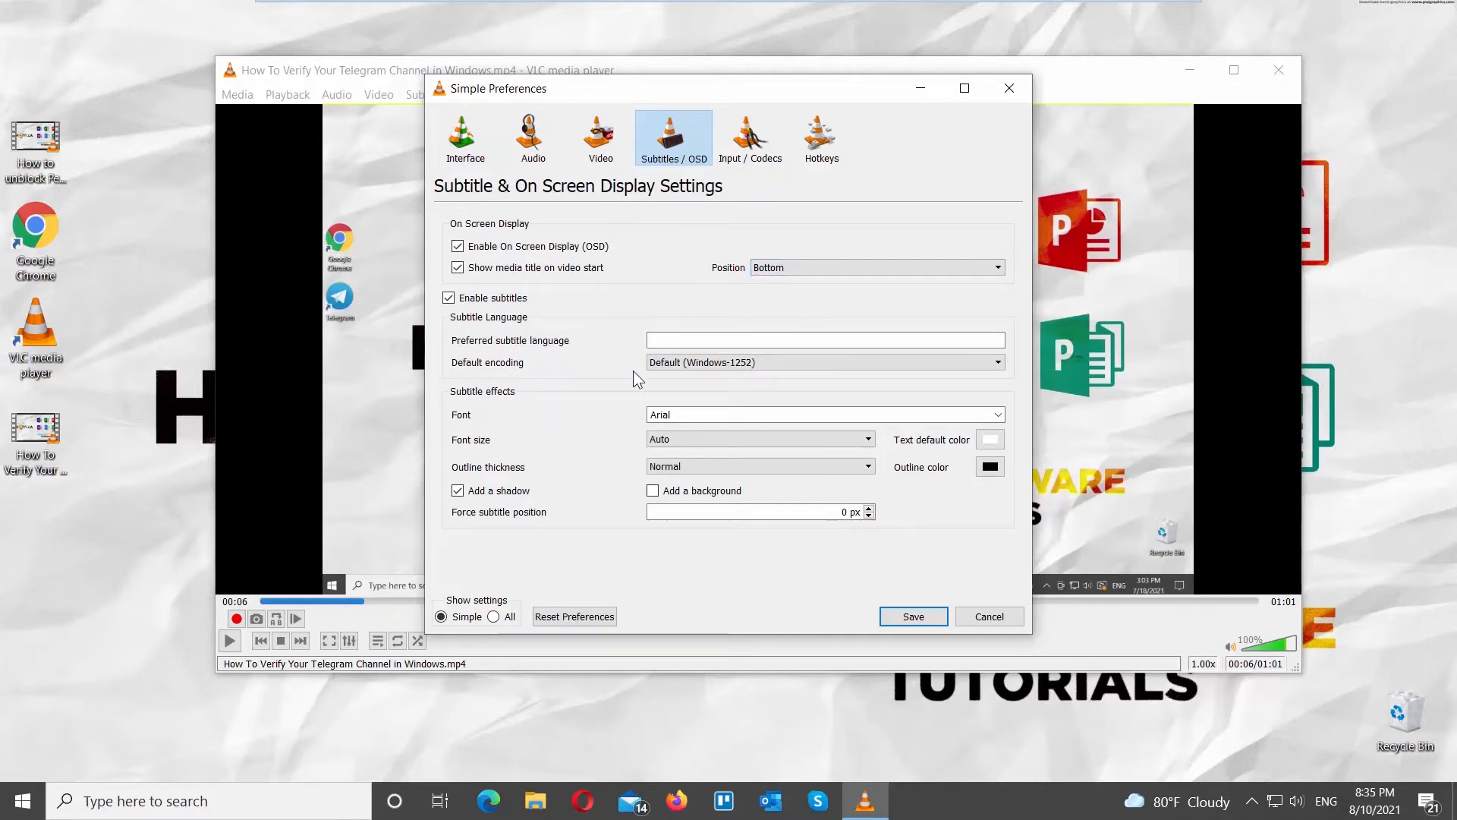
Set the subtitle font to Arial Black with Normal font size.
click(998, 414)
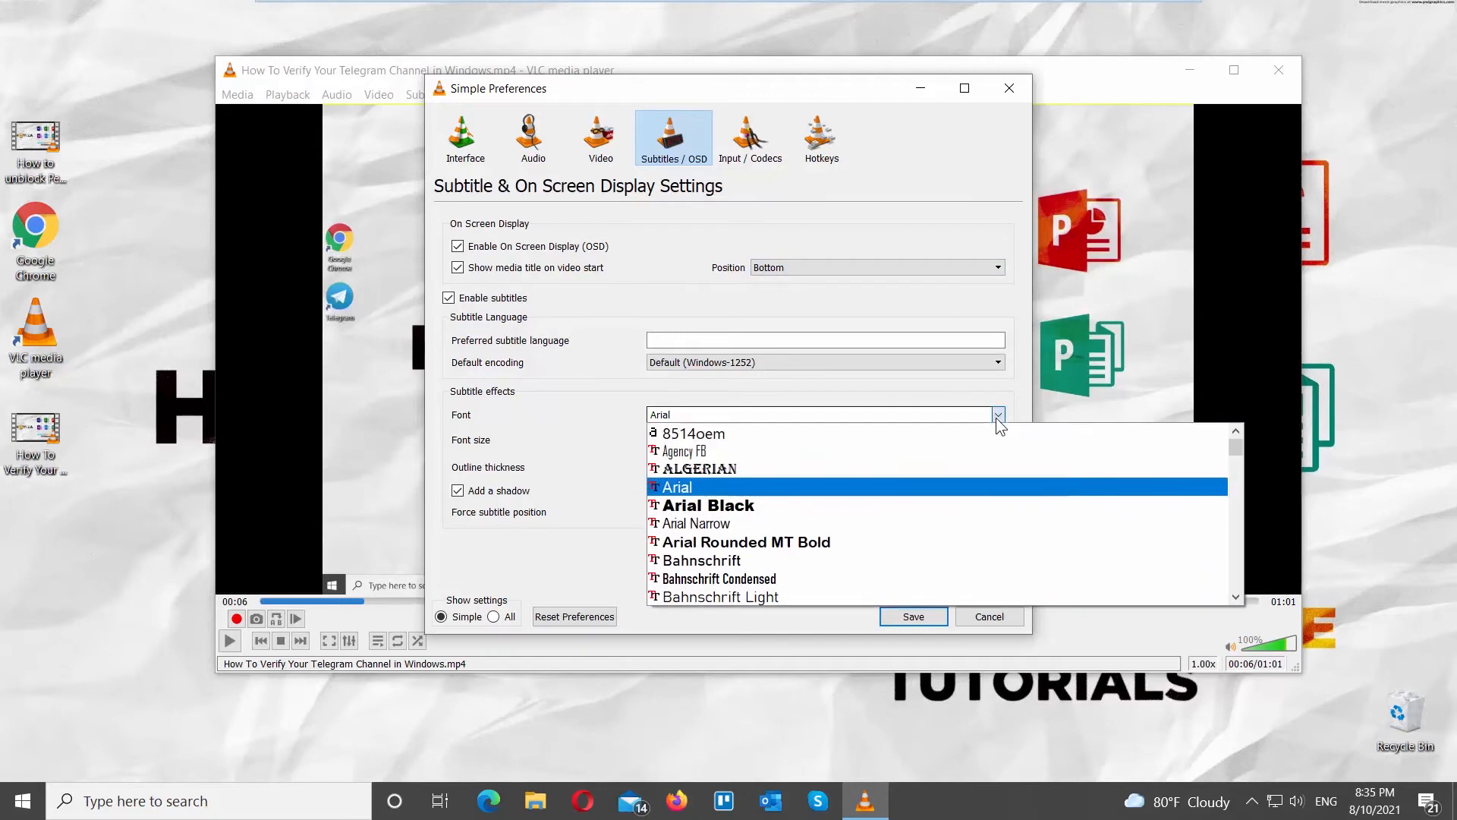
click(717, 504)
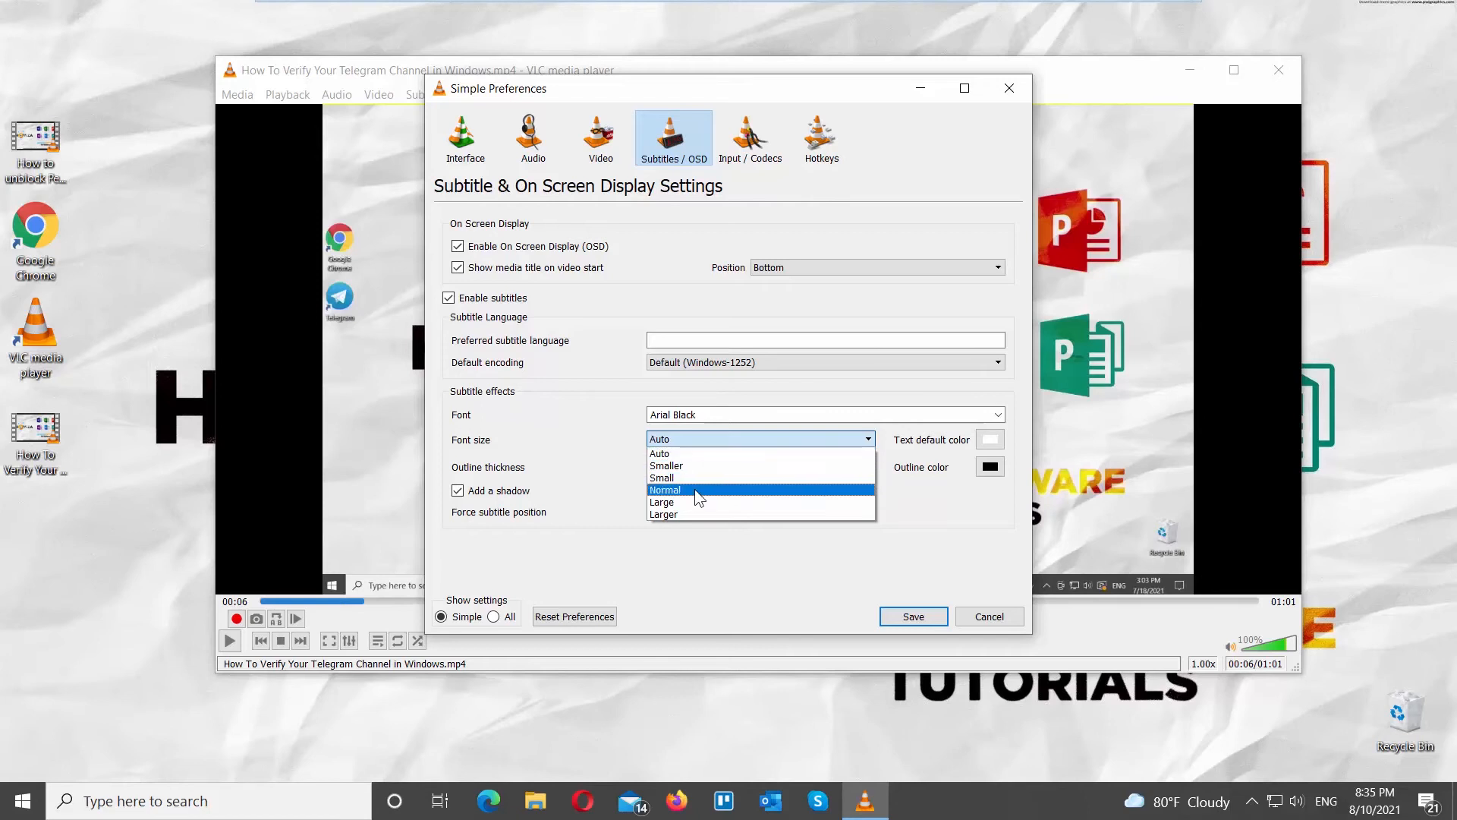
click(665, 489)
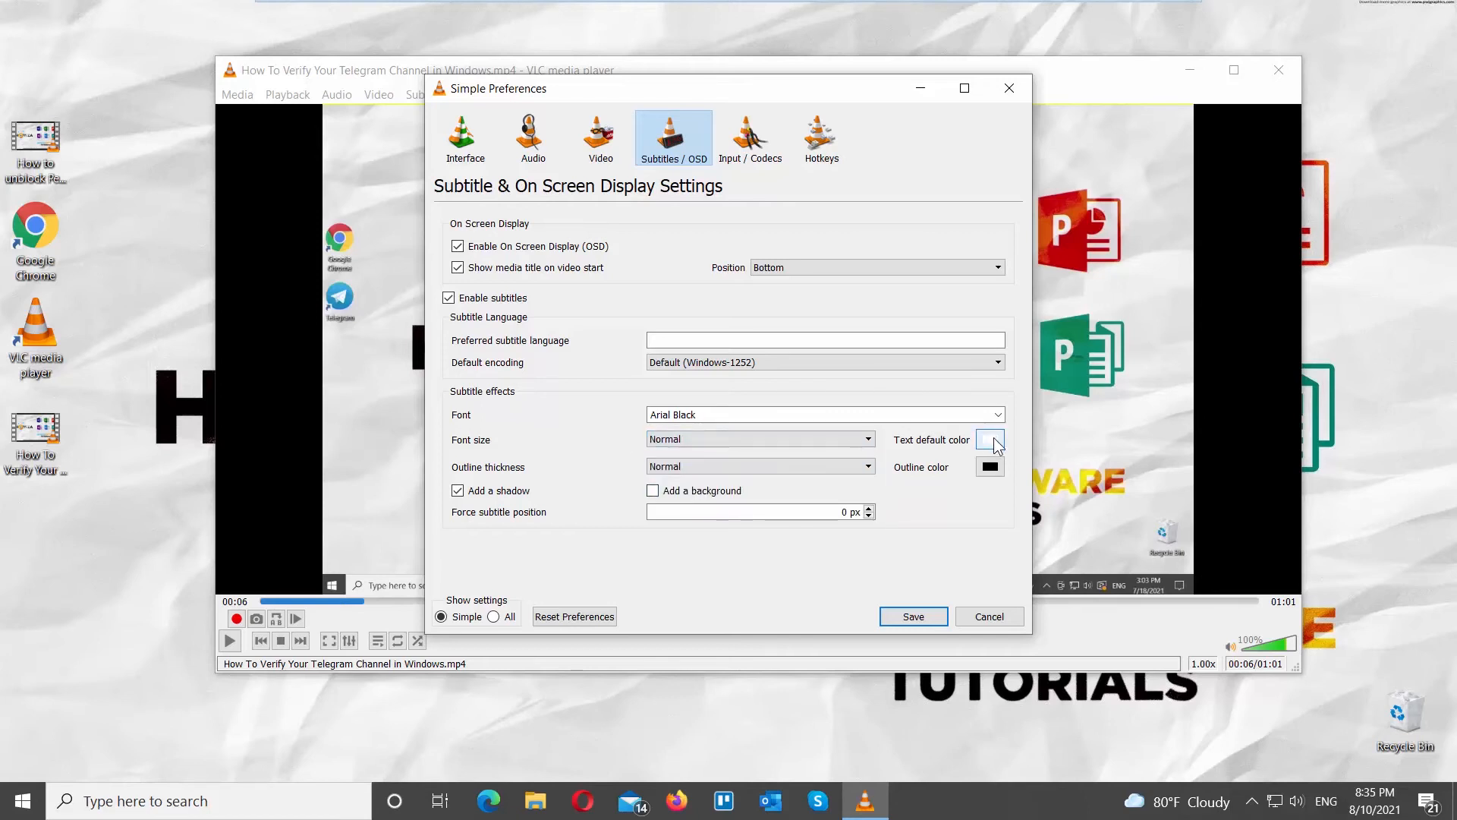
Set the default subtitle text color to light yellow.
click(991, 439)
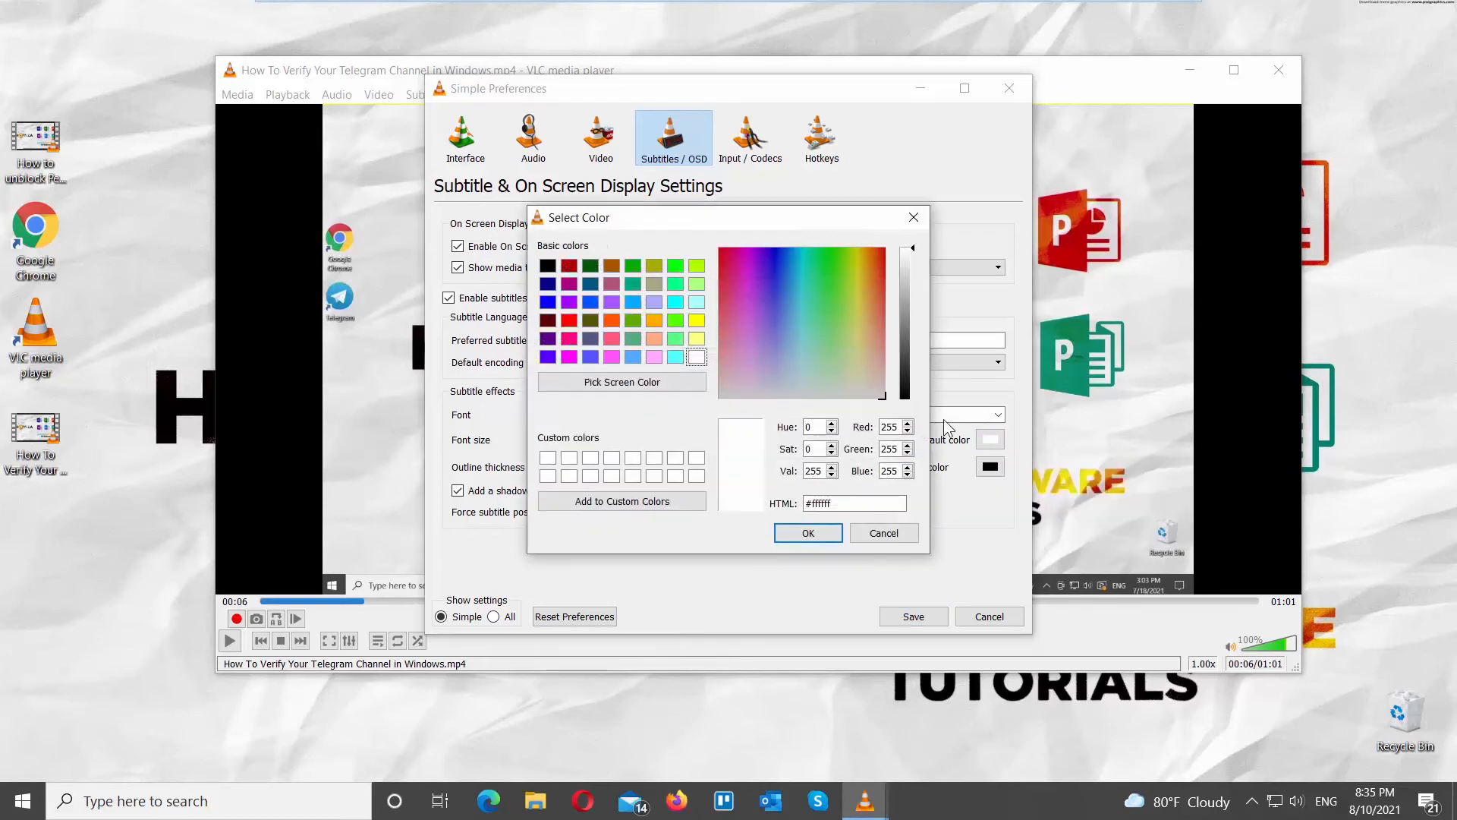
click(696, 339)
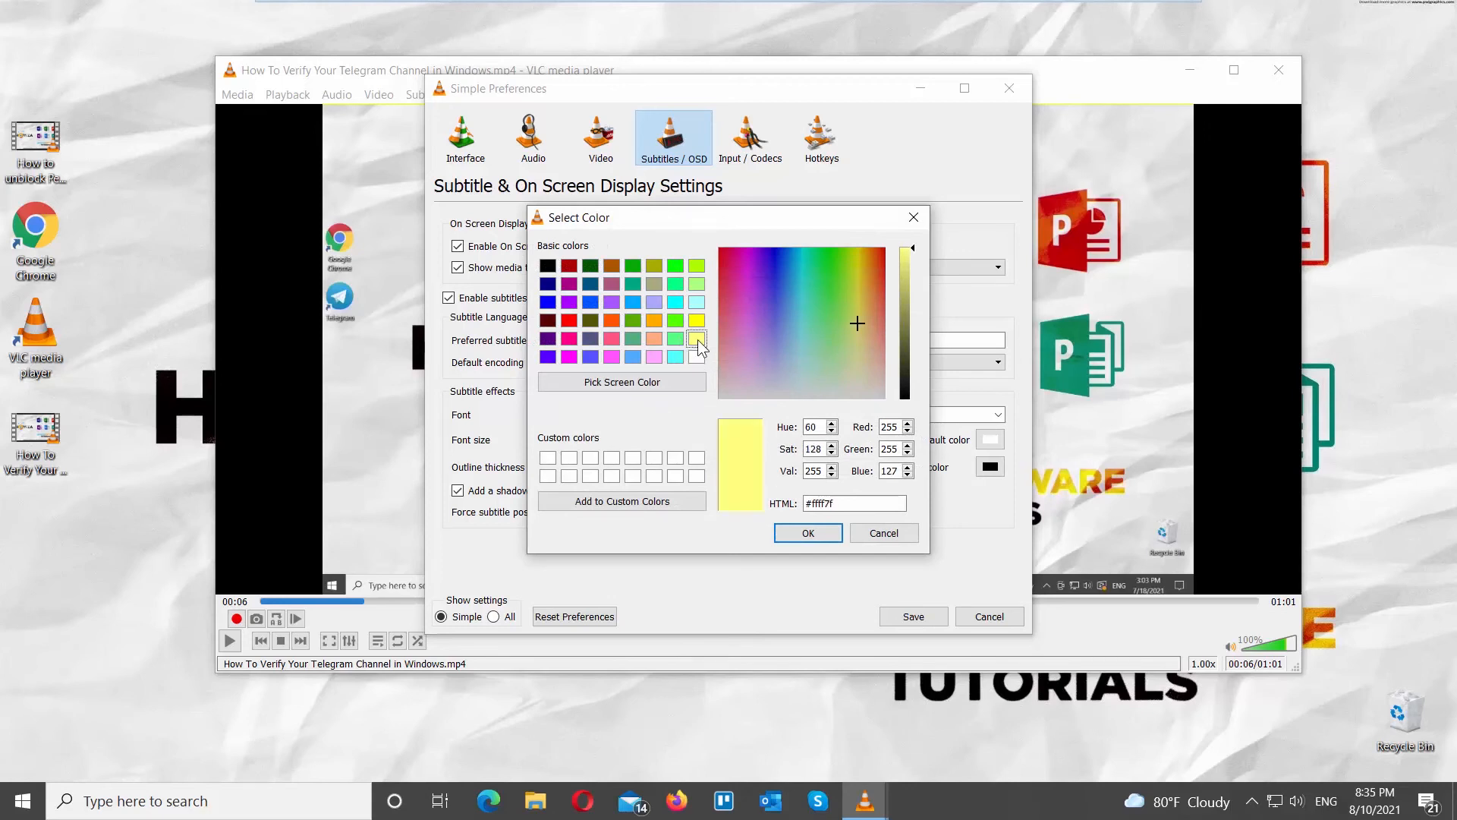
click(806, 533)
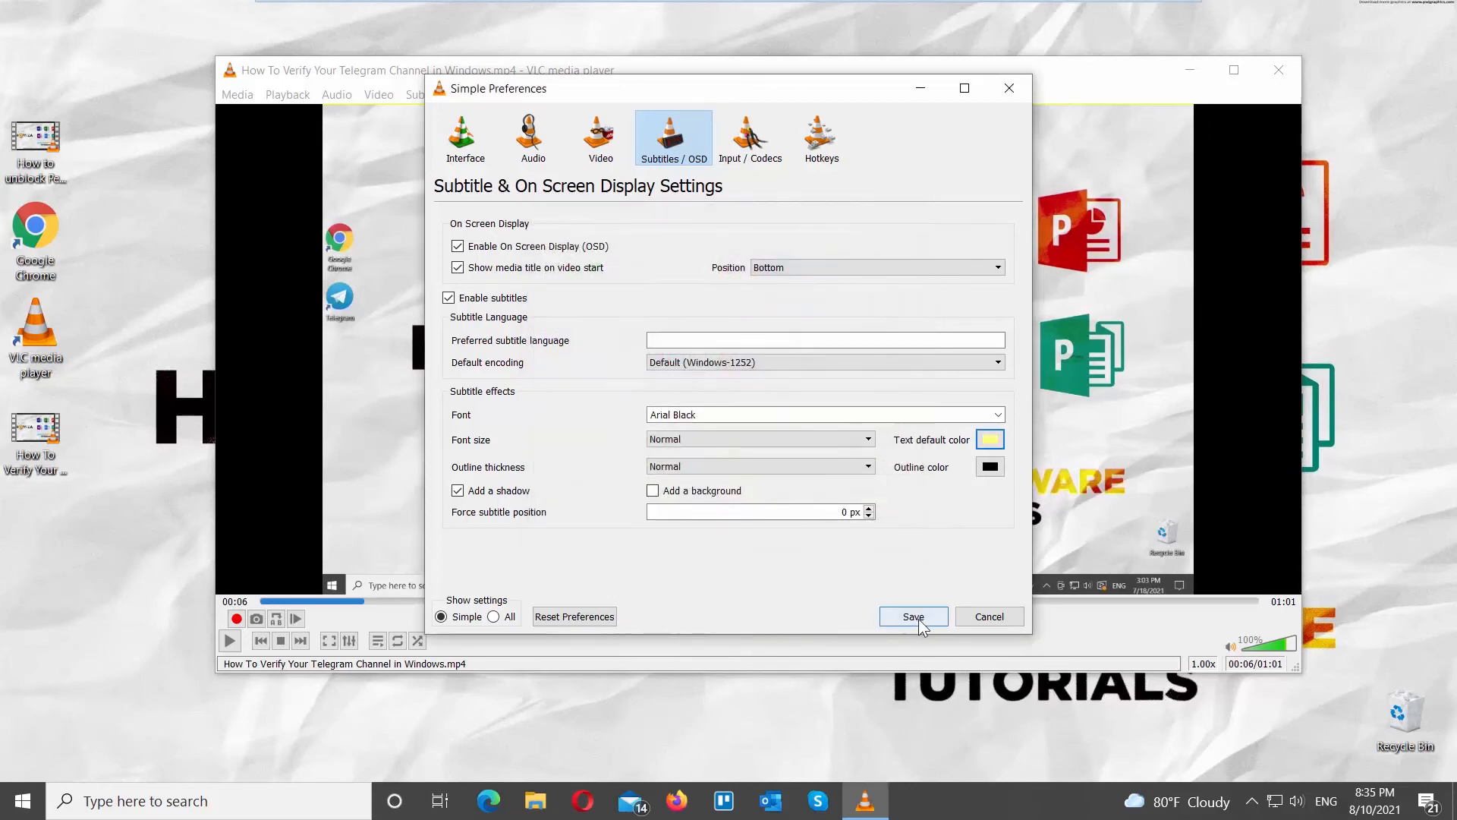